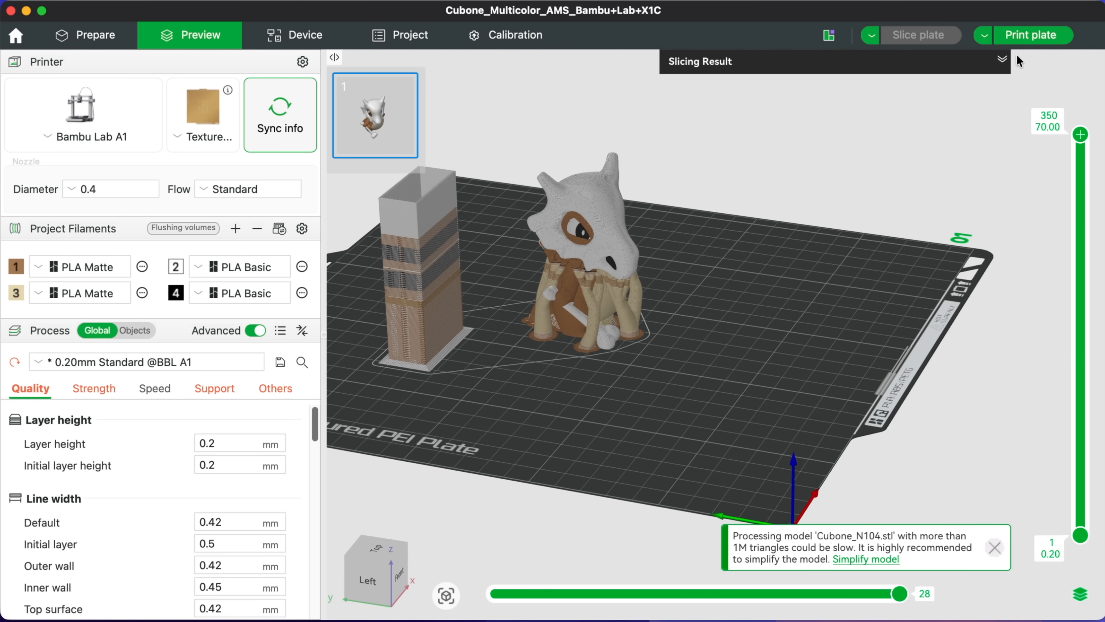
- Expand the slicing result breakdown showing about 184 g of filament and 14h31m print time
left_click(1002, 59)
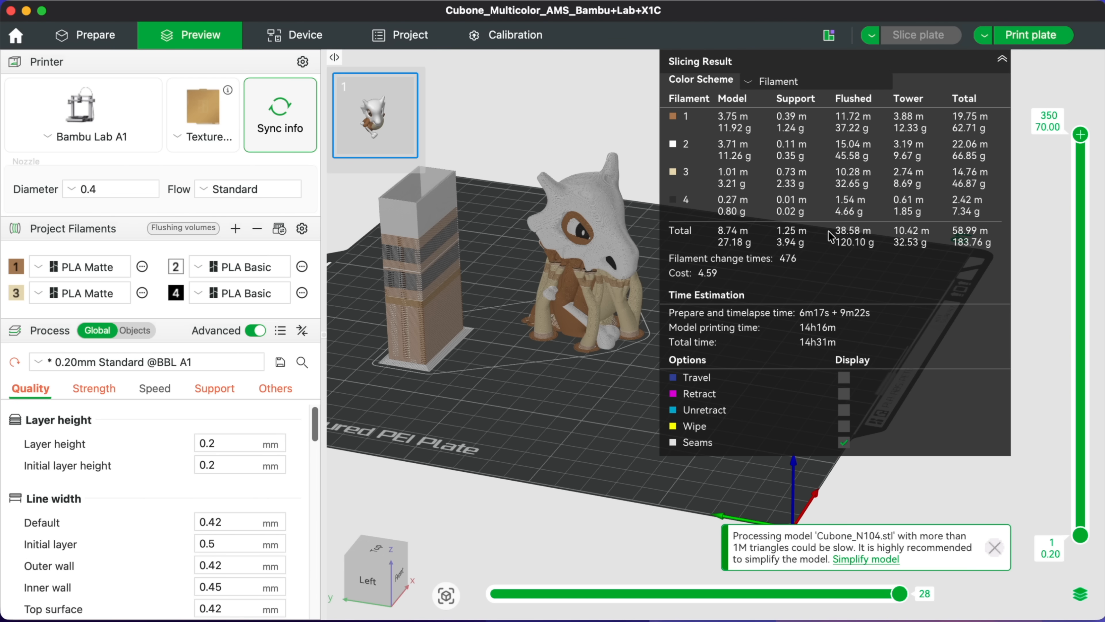
mouse_move(797, 271)
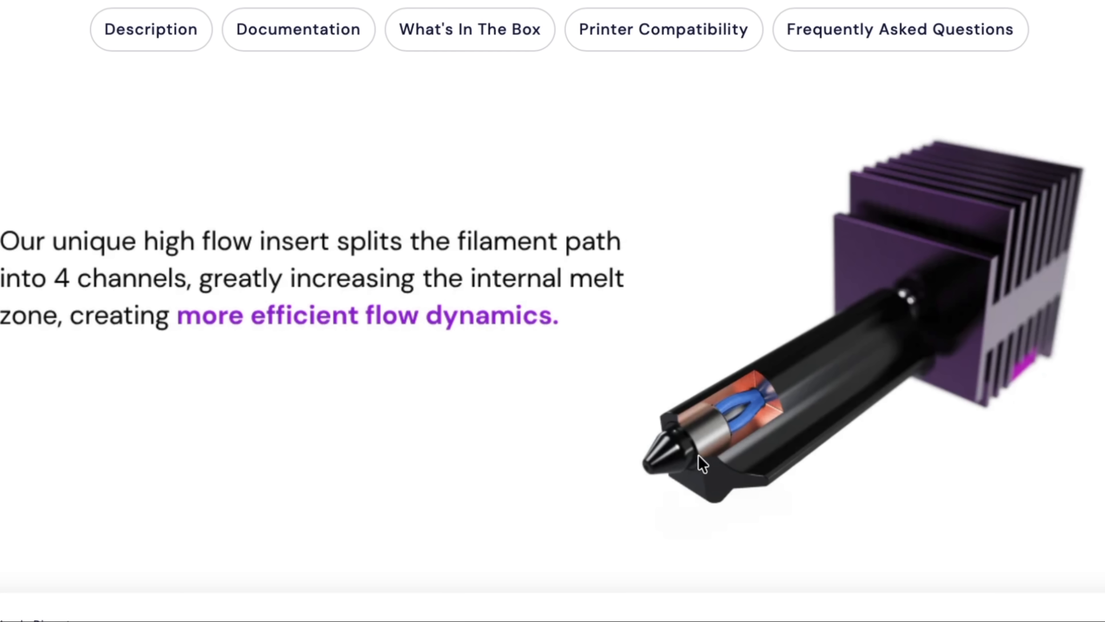
mouse_move(781, 439)
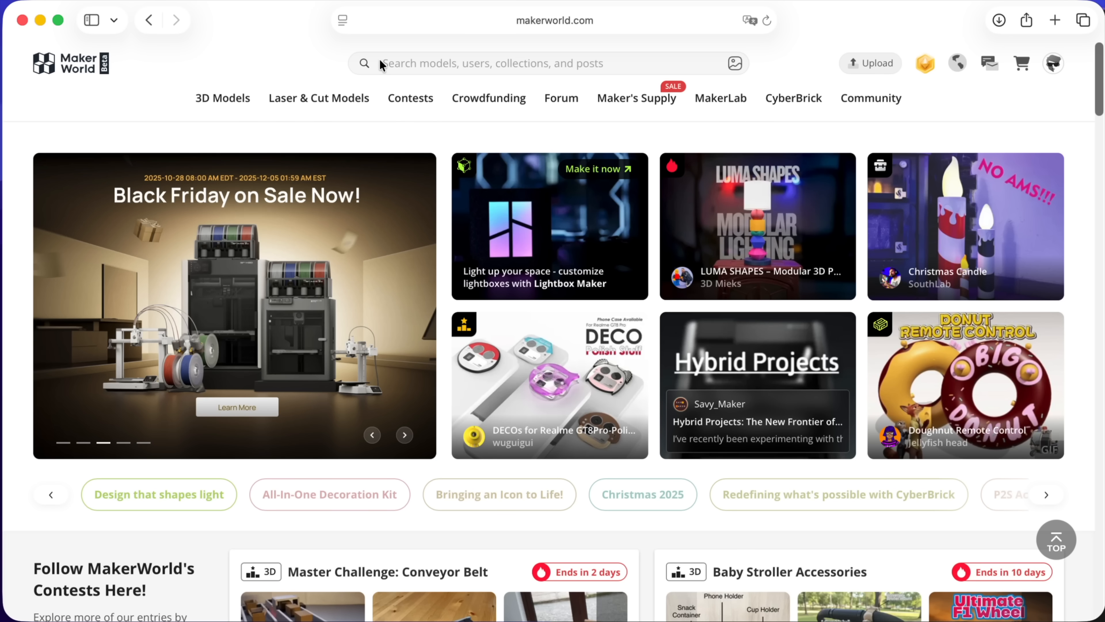
- Search MakerWorld for 'e3d a' and go to the E3D A1/A1 Mini High Flow ObXidian Profiles result
left_click(493, 63)
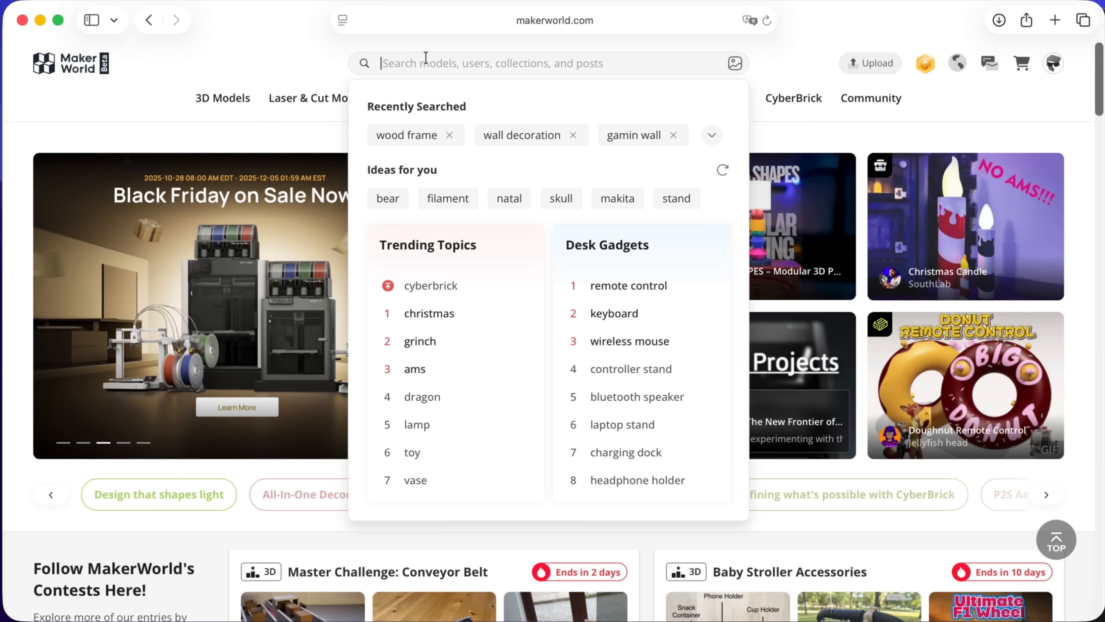
type("e3d a1")
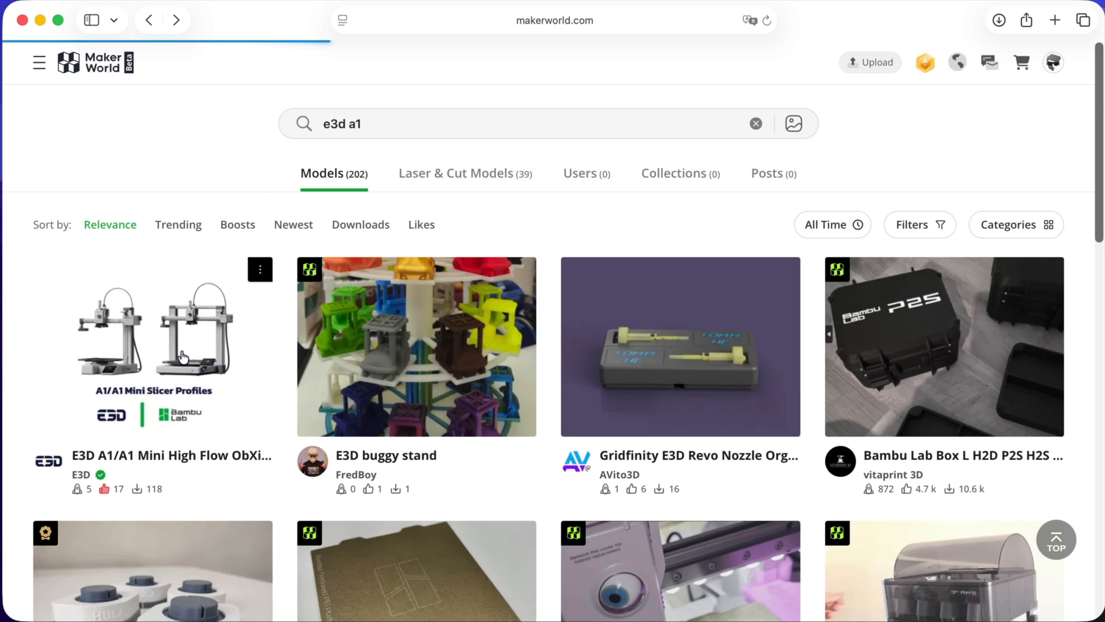
left_click(152, 331)
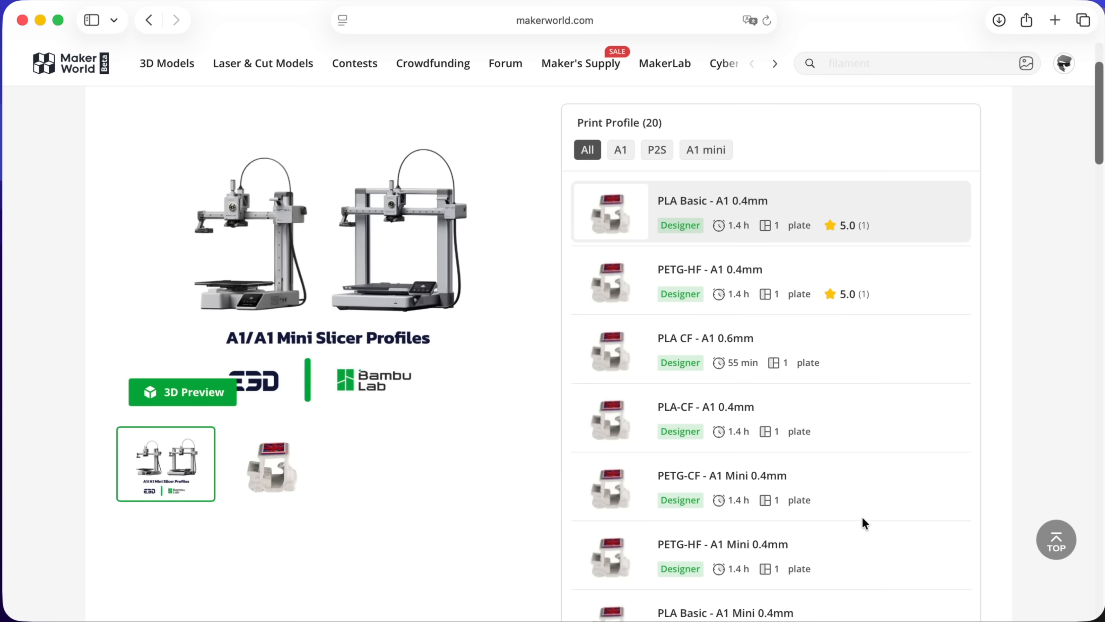
- Download the E3D High Flow profile project as a 3MF into Bambu Studio
scroll("down", 3)
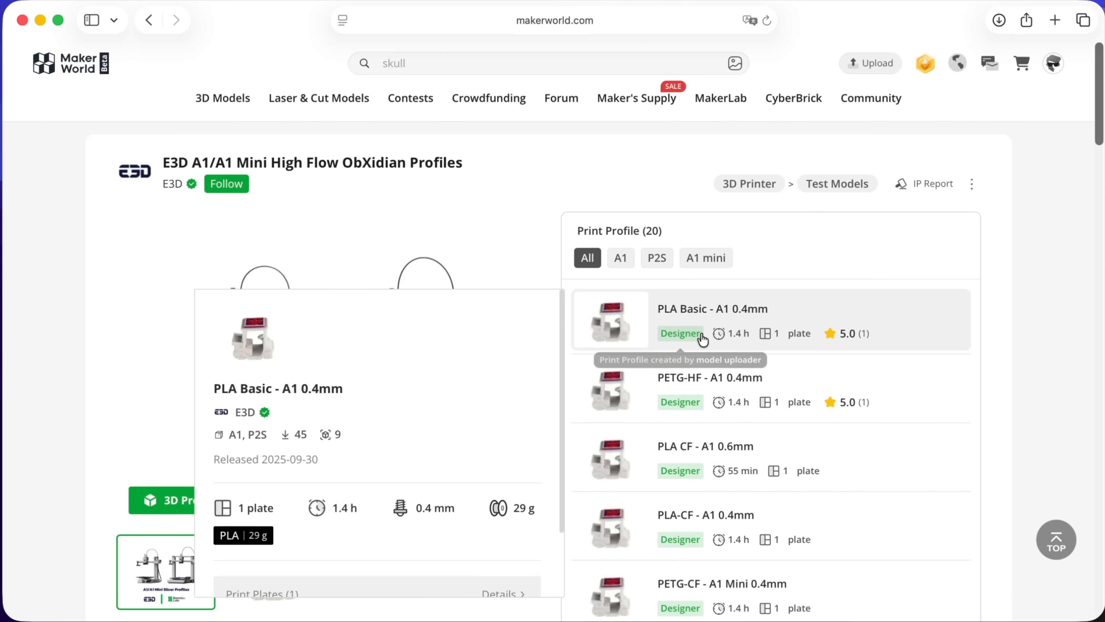
scroll("down", 3)
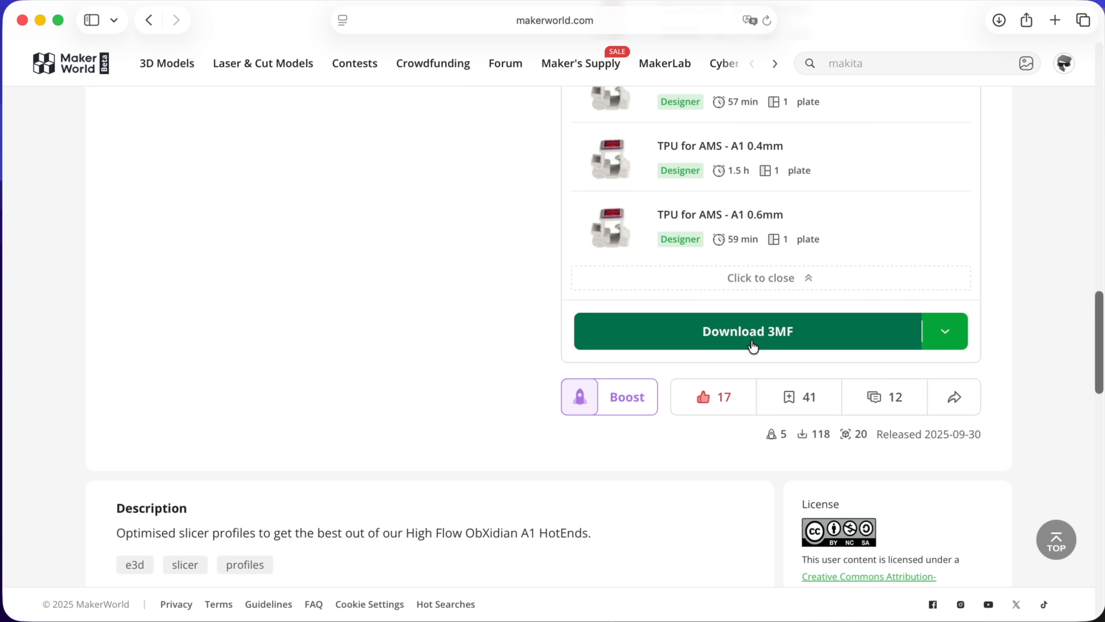
left_click(748, 330)
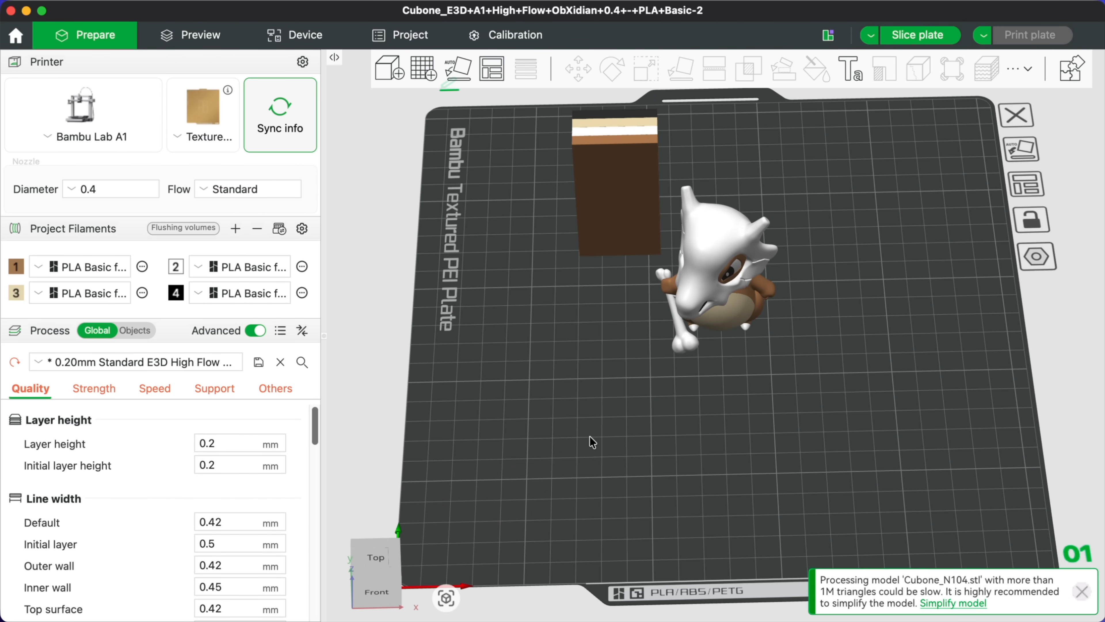
- Review the wall settings under Strength for the E3D High Flow process profile
left_click(93, 387)
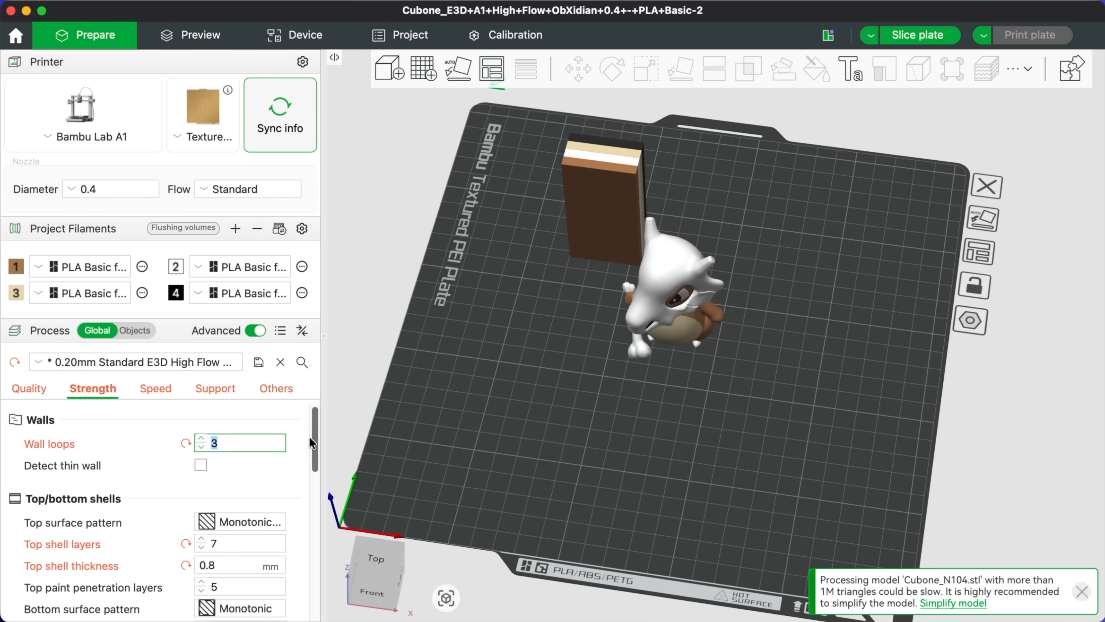
scroll("down", 3)
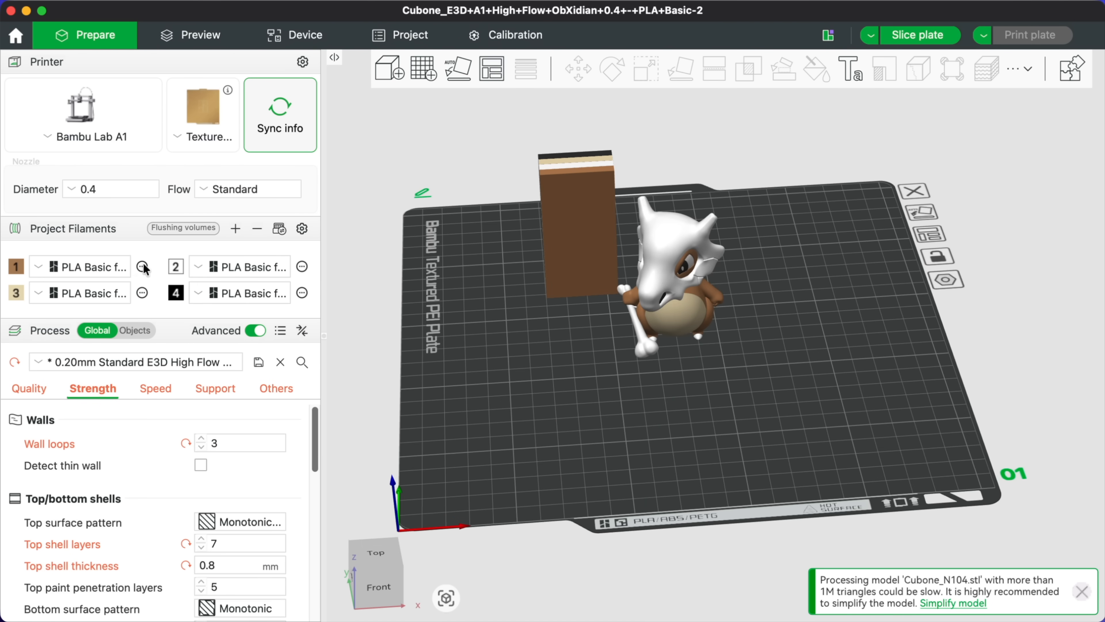
- Confirm filament 1's PLA Basic preset shows a 45 mm³/s max volumetric speed
left_click(143, 266)
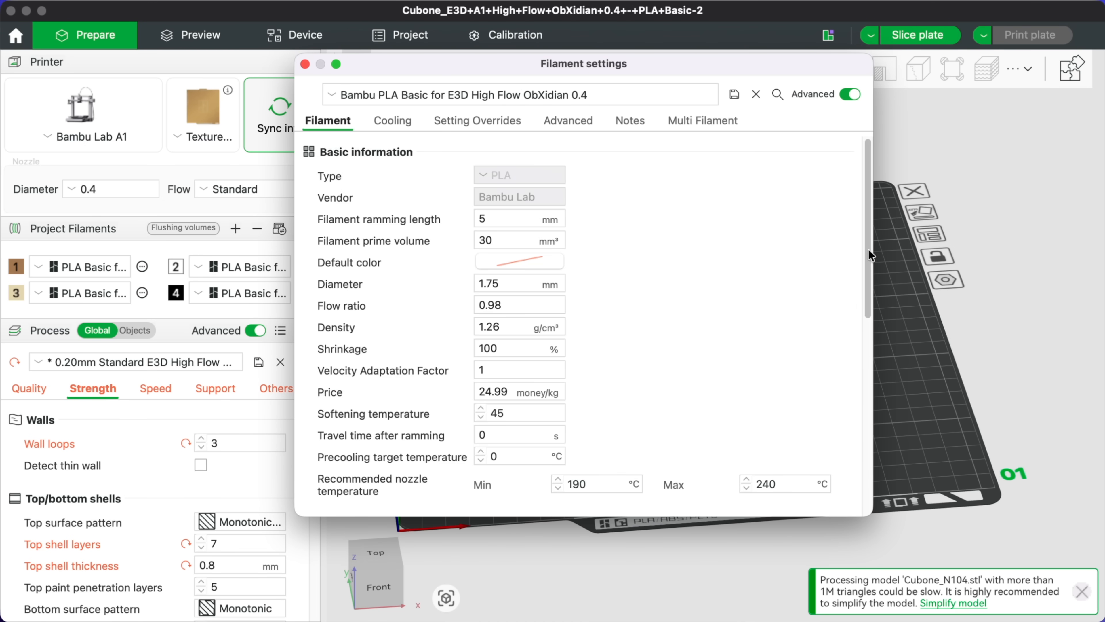
scroll("down", 3)
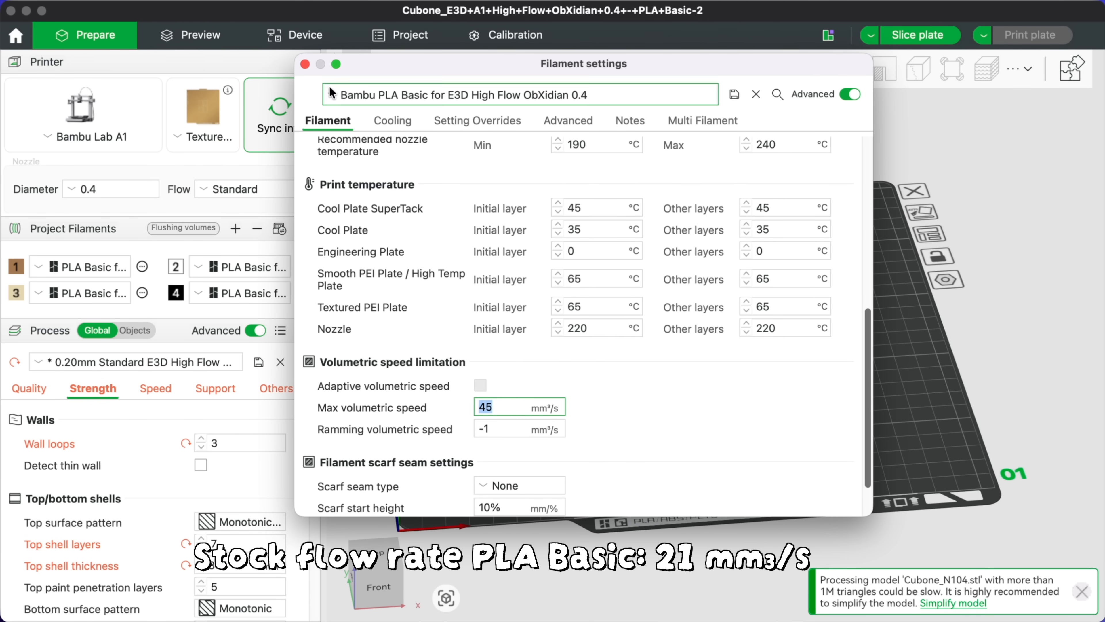
left_click(756, 94)
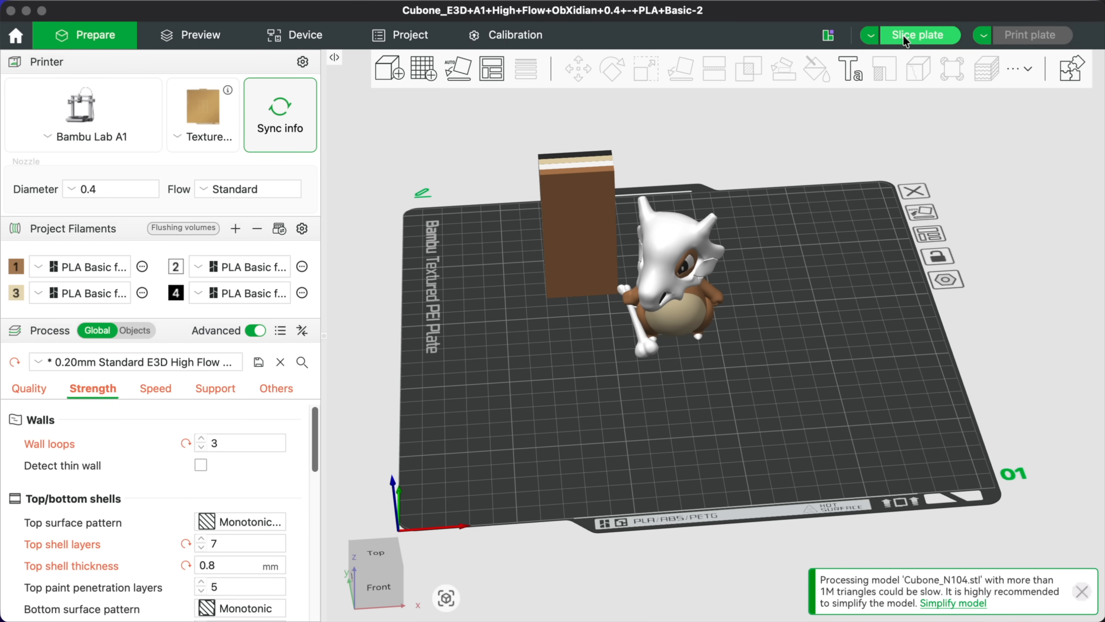